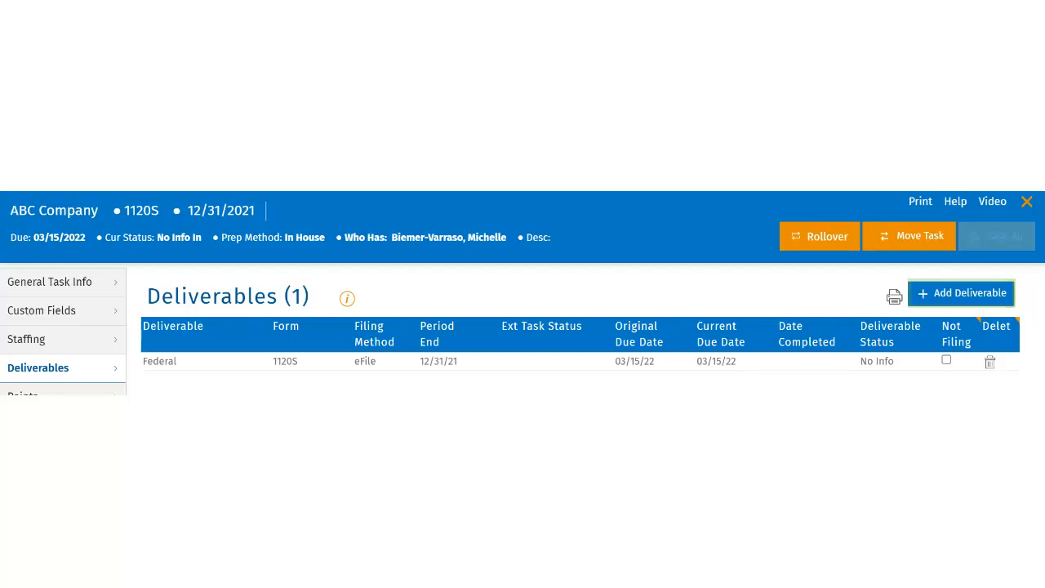
# Step: Start adding a deliverable to the ABC Company 1120S task from the Deliverables page
pyautogui.click(961, 293)
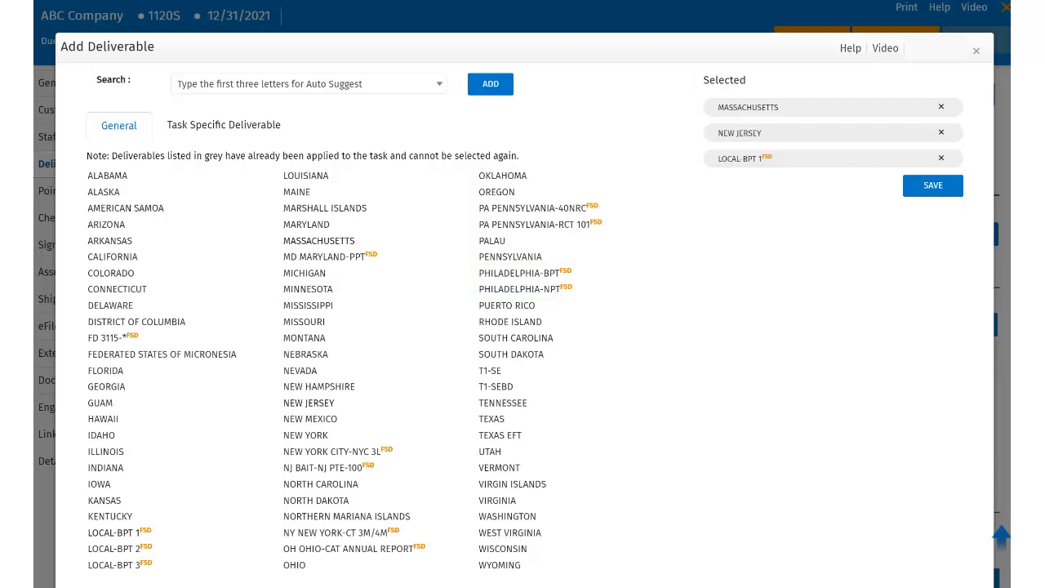
pyautogui.click(224, 124)
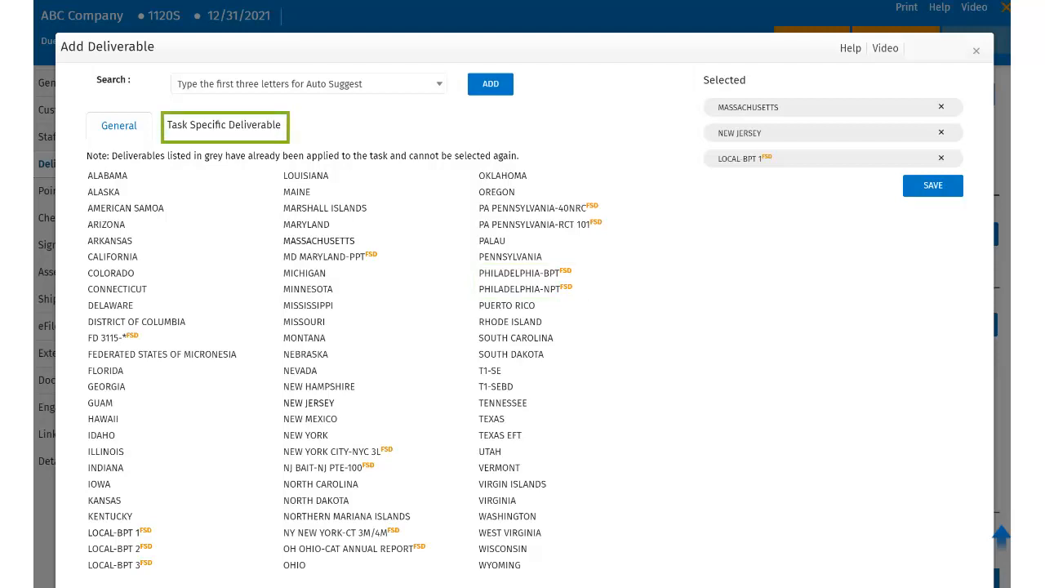
pyautogui.click(224, 124)
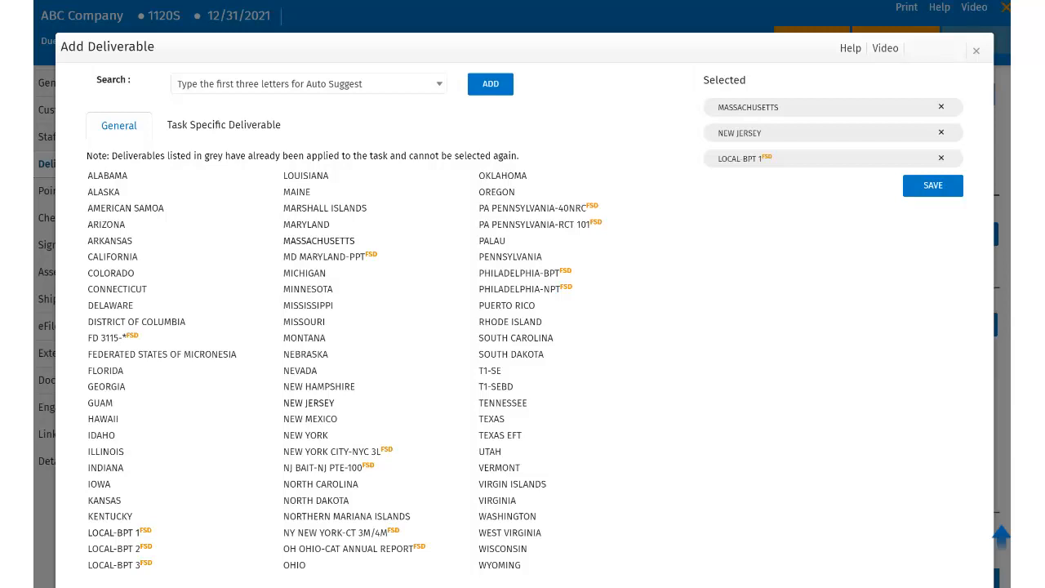
# Step: Add task-specific 'Test Deliverable', form 3, due 5 days after period end, extension 15/7, and save
pyautogui.click(223, 124)
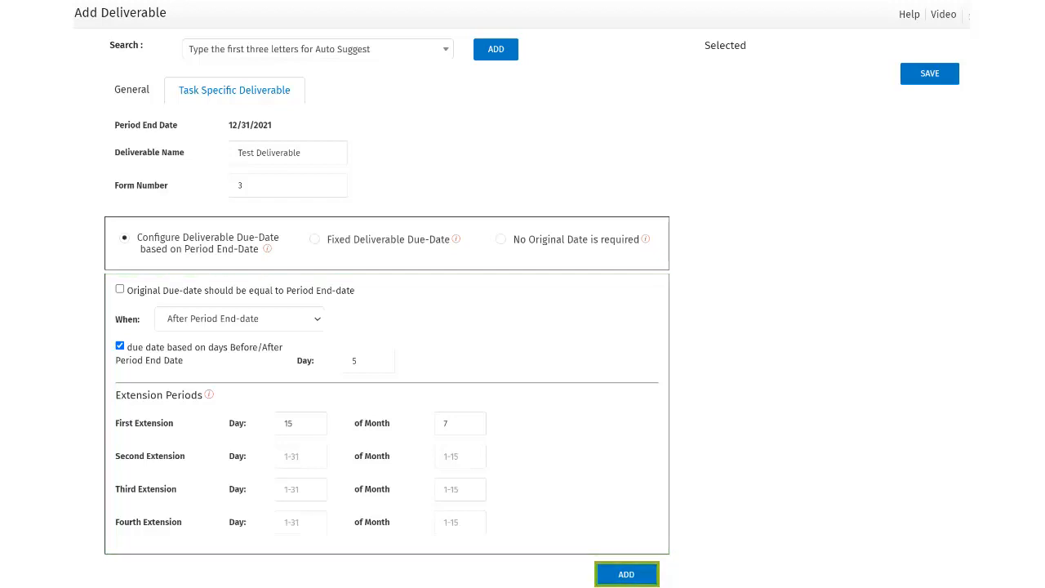
pyautogui.click(627, 575)
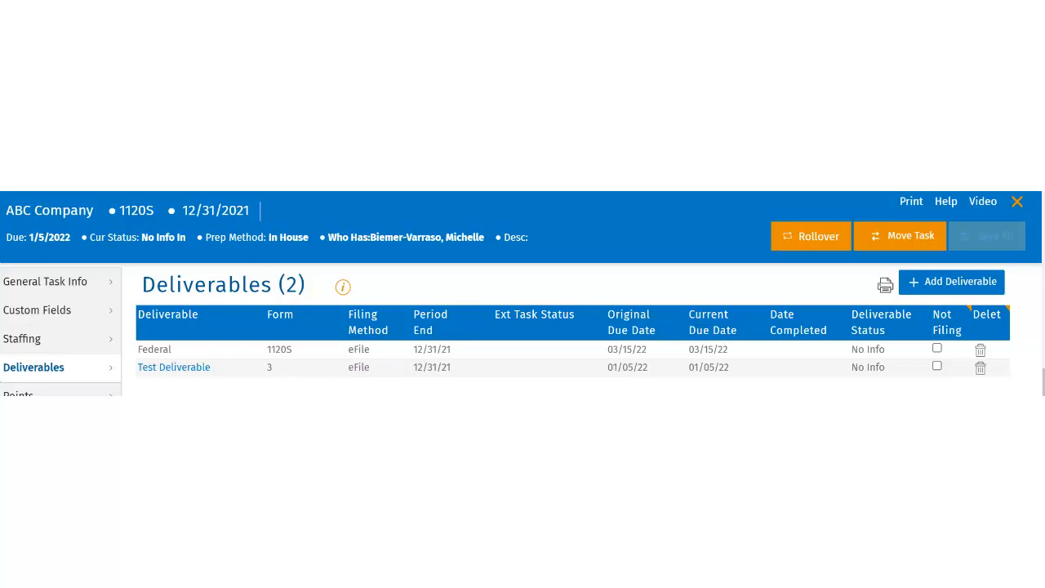
# Step: Close the task and confirm ABC Company's 1120S shows due 01/05/22 in the Due Date column
pyautogui.click(29, 431)
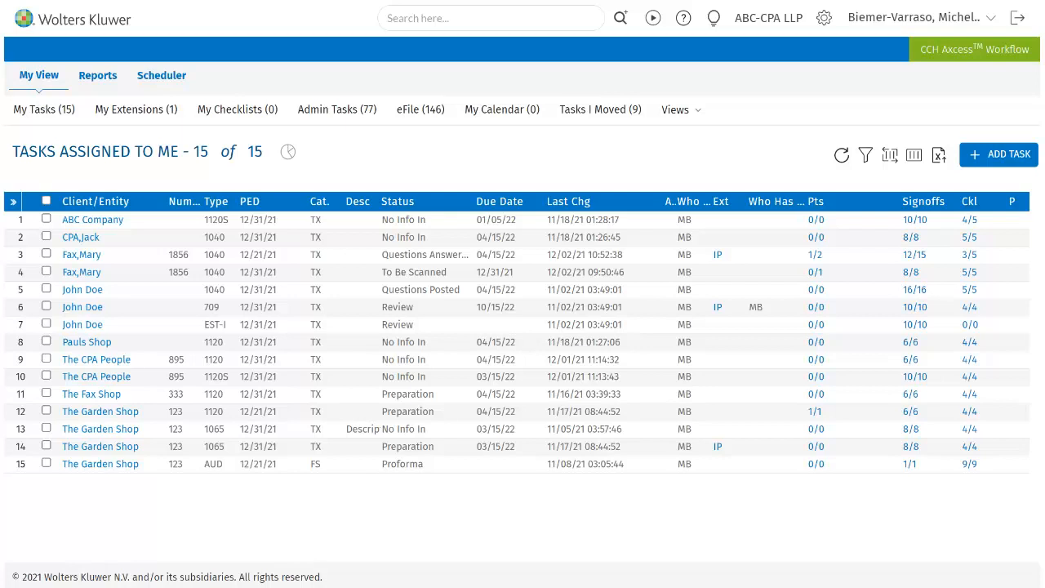
pyautogui.click(499, 201)
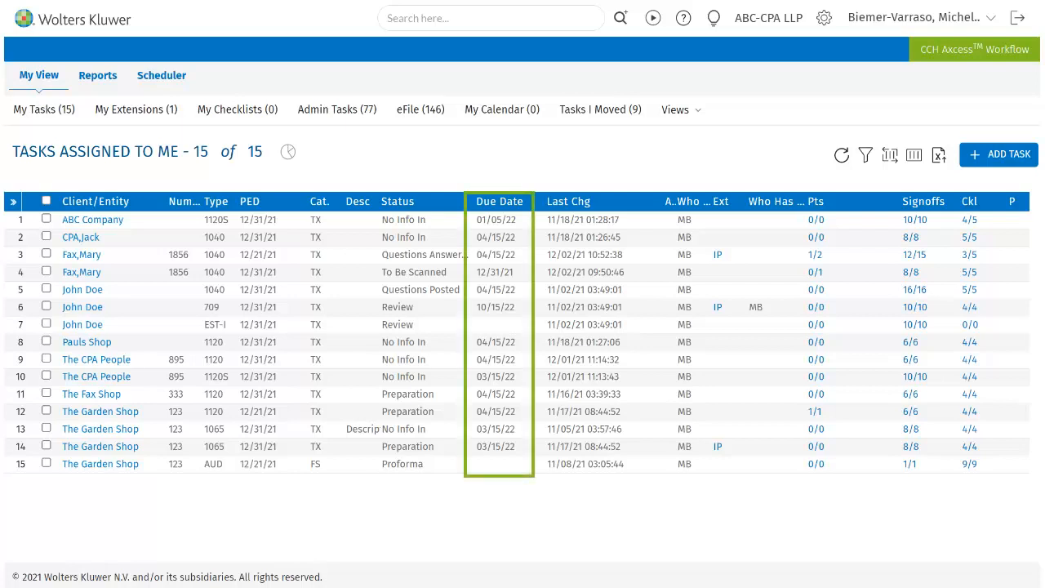